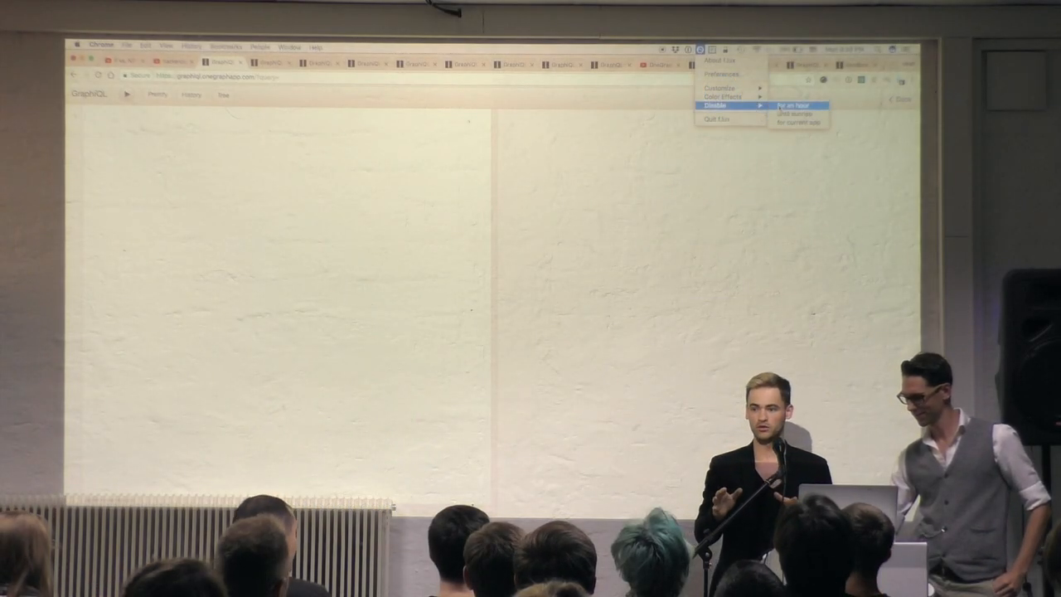
- Switch to the GraphiQL tab showing an empty query
click(792, 106)
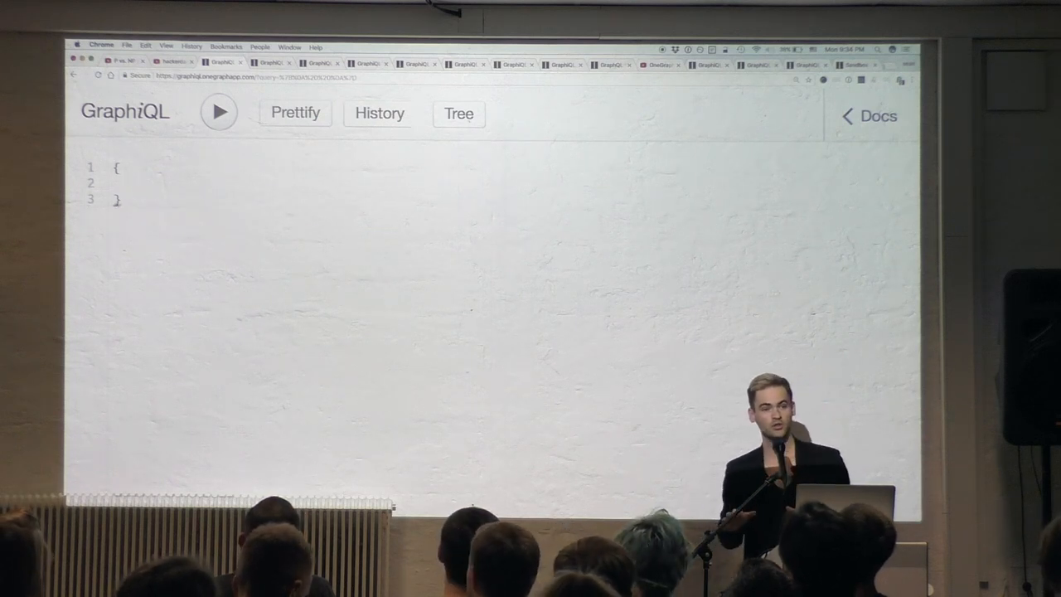
- Query ytVideo(id: "YX40hbAHx3s") for its id, copying the ID from YouTube, and run it
click(124, 182)
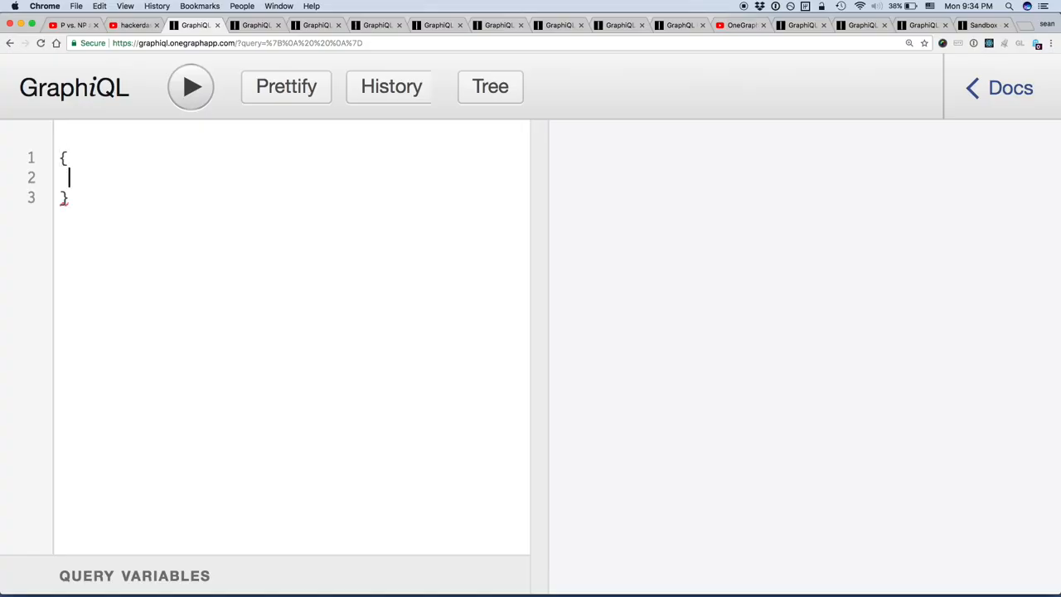
text(ytVideo)
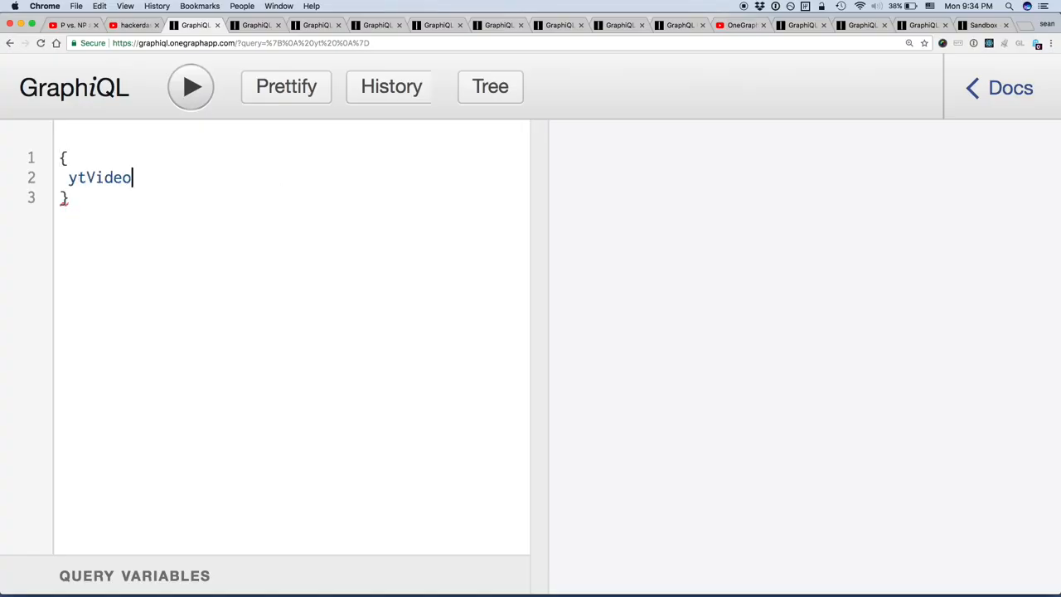
click(73, 25)
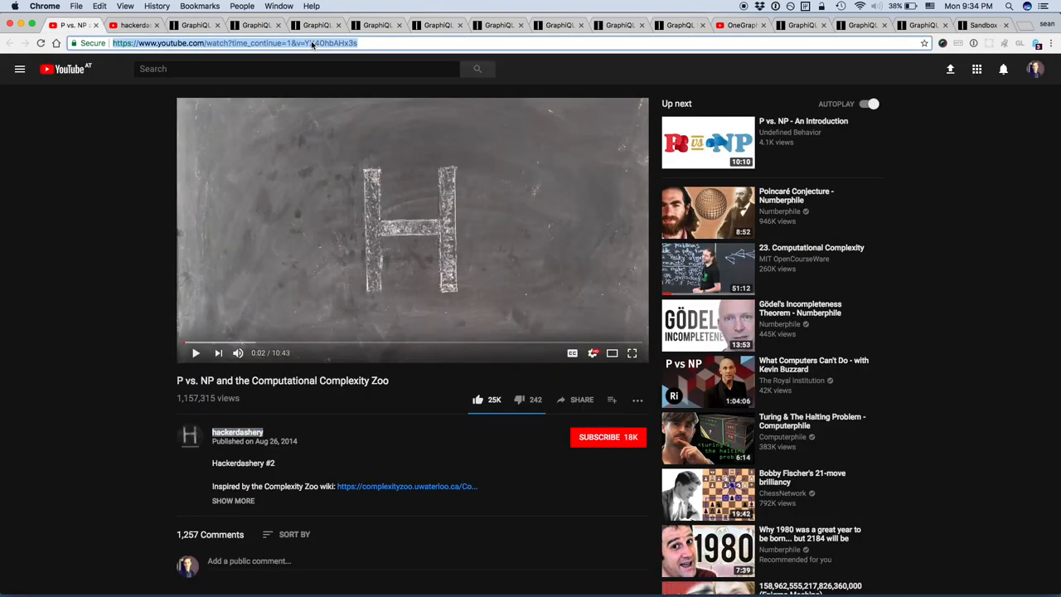
click(196, 25)
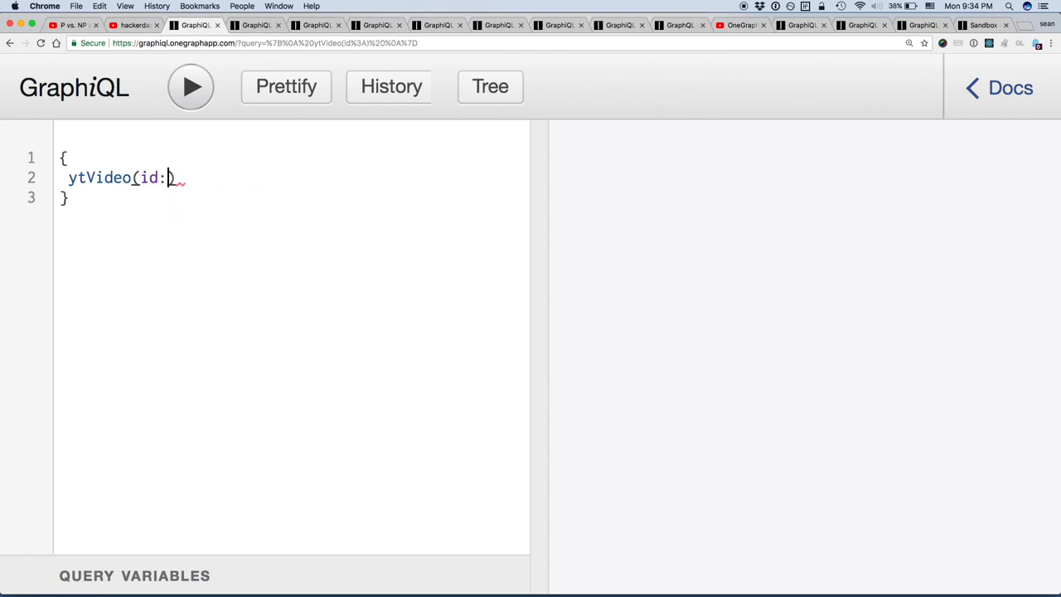
text("YX40hbAHx3s") {)
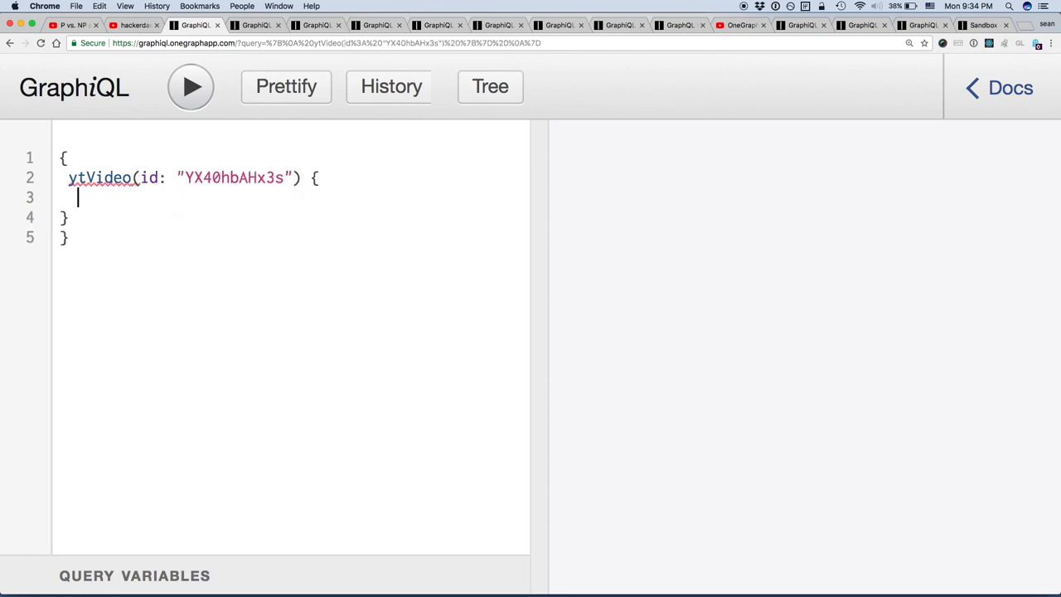
text(id)
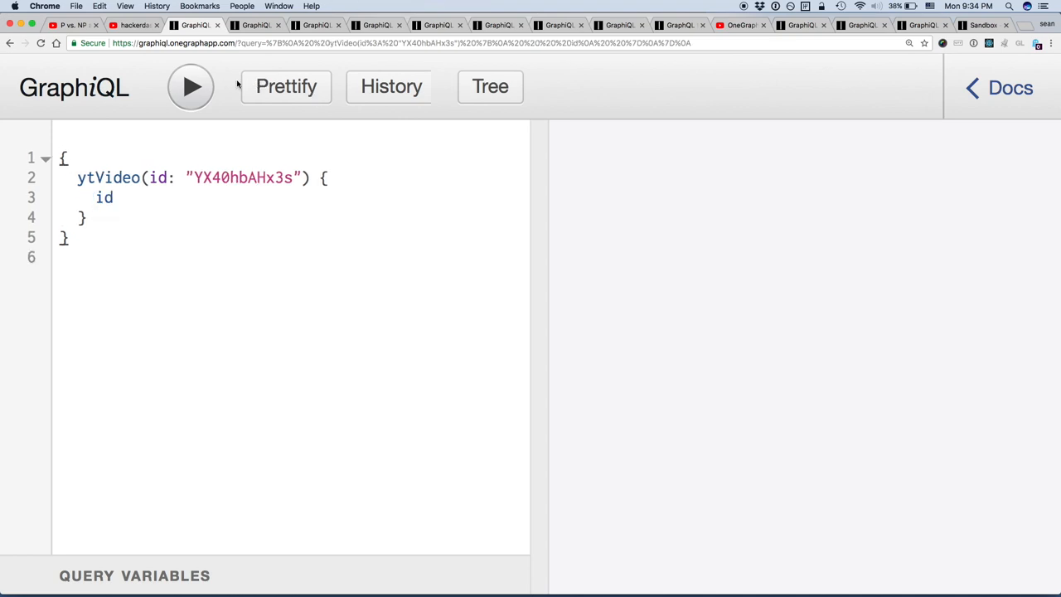
click(191, 86)
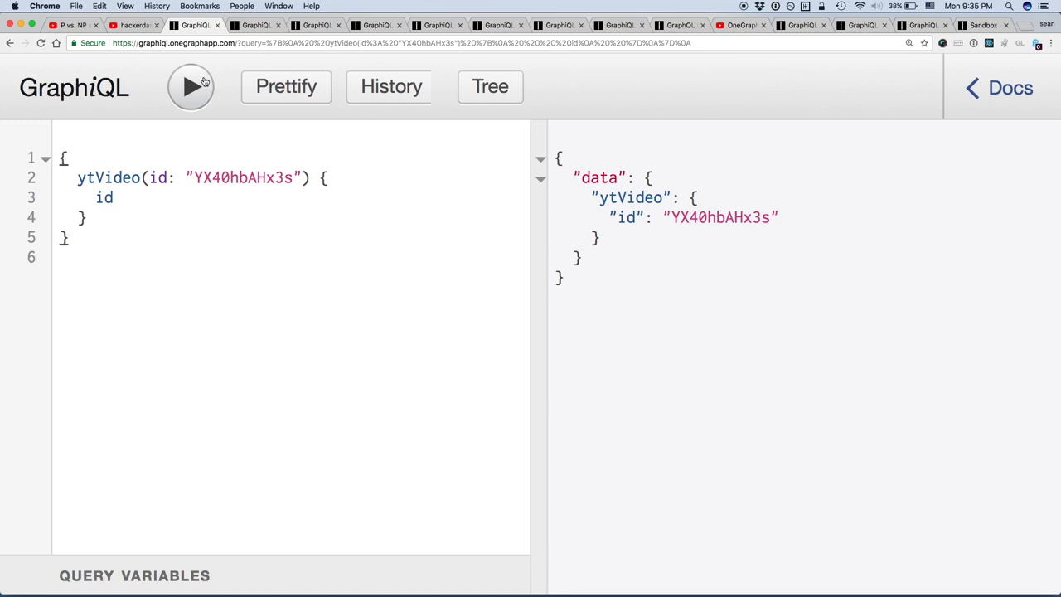
mouse_move(212, 93)
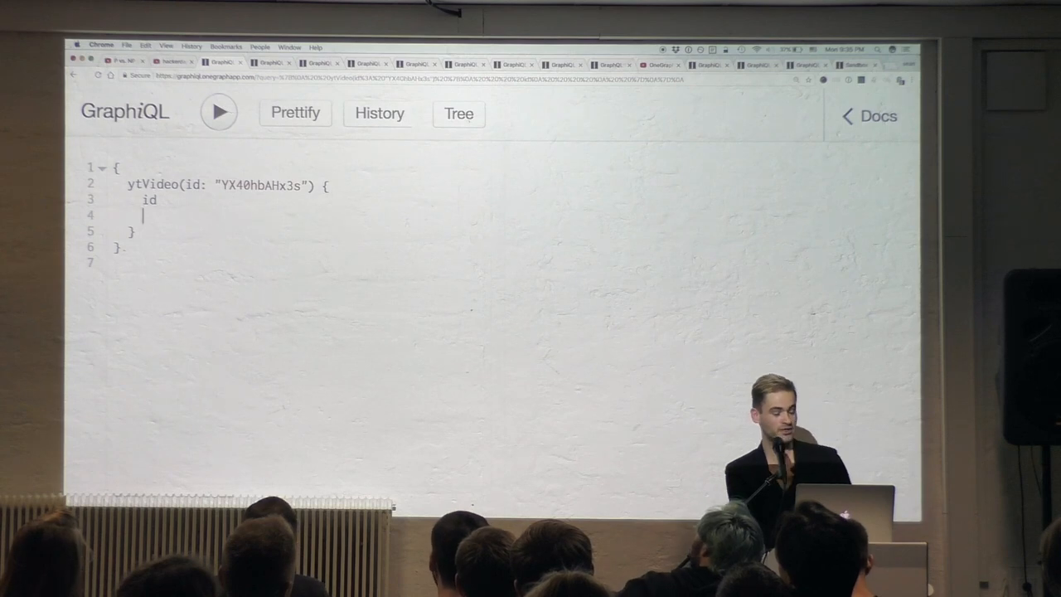
- Add snippet title and nest commentThreads edges, node, snippet, topLevelComment, snippet
text(snippet {)
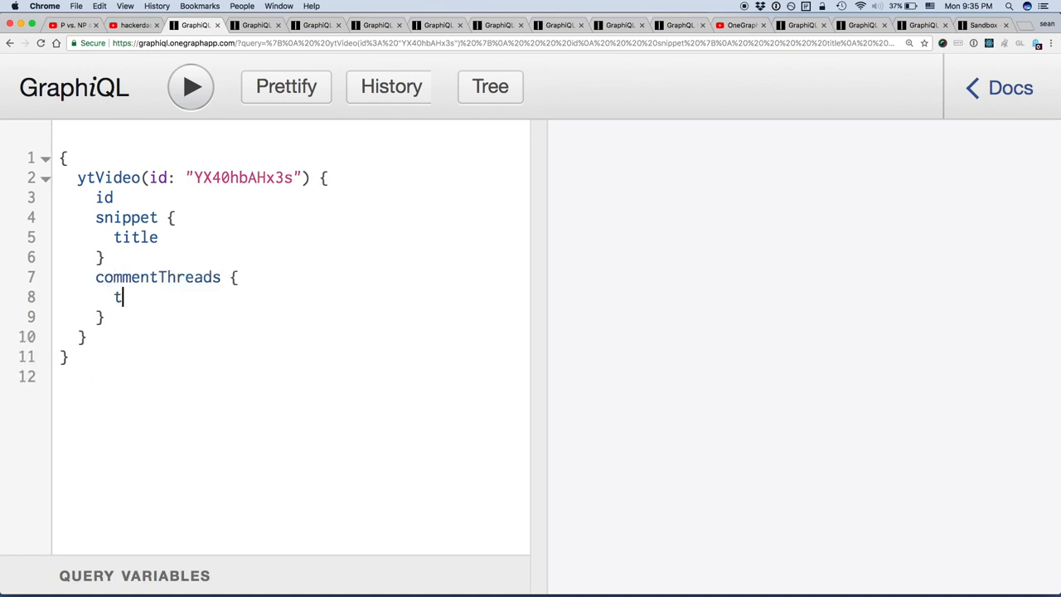
text(edges {)
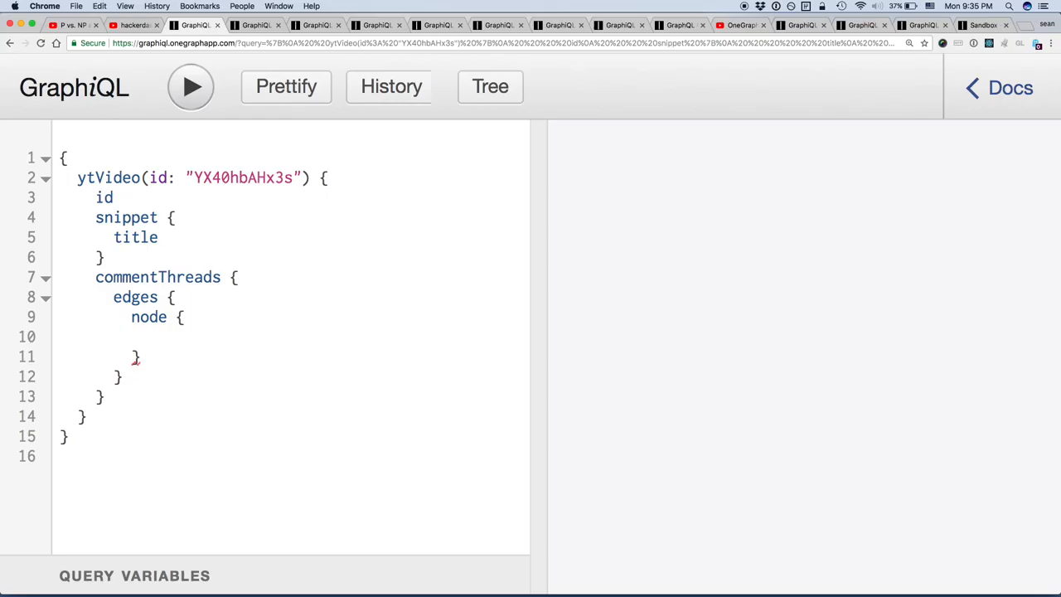
text(snippet {)
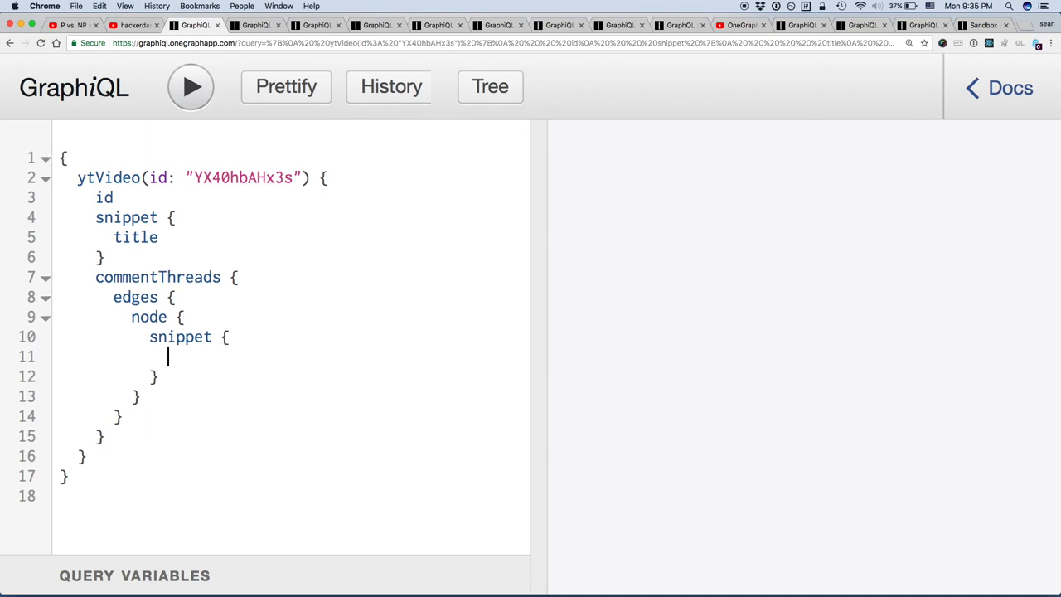
text(topLevelComment {)
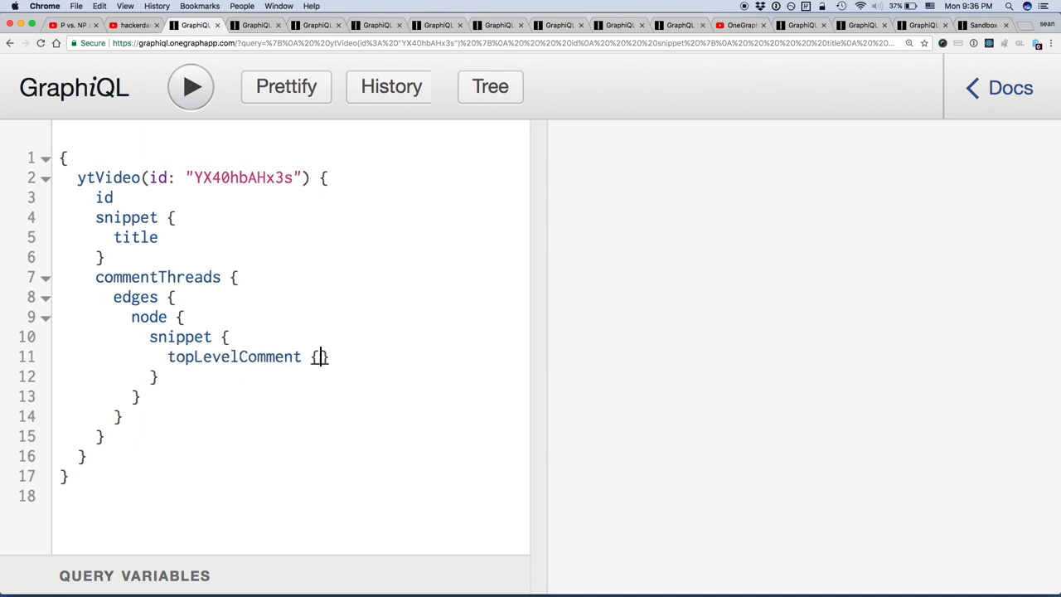
text(snippet)
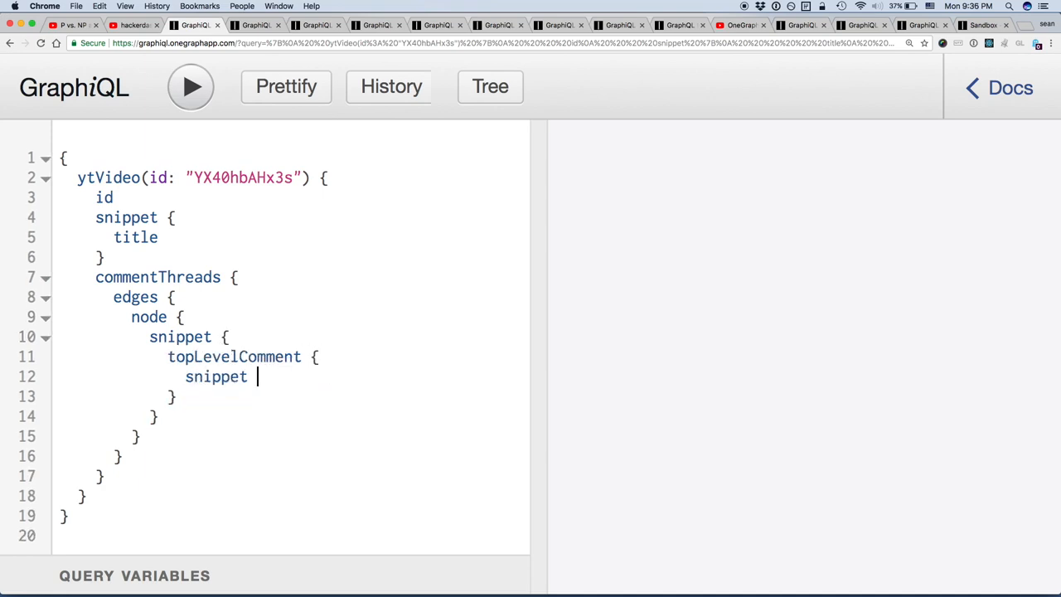
text({)
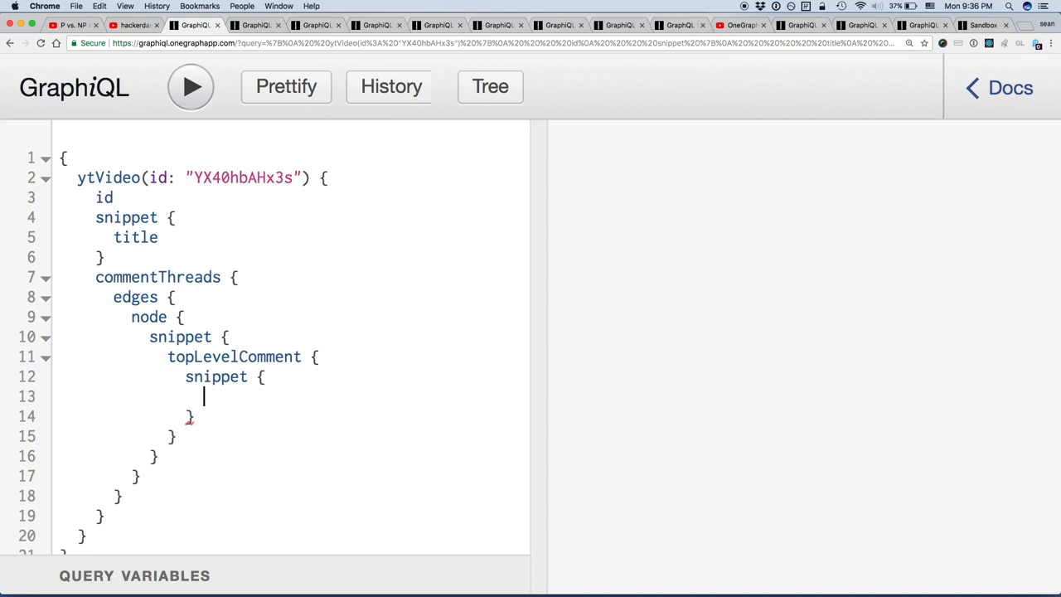
- Remove the commentThreads block, leaving only id and snippet title
text(au)
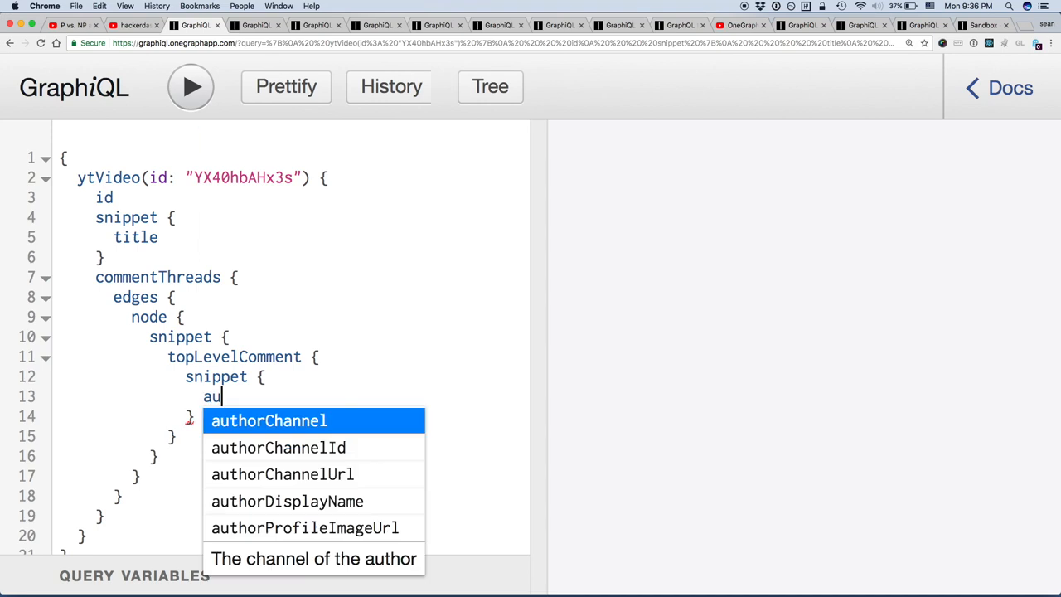
click(287, 500)
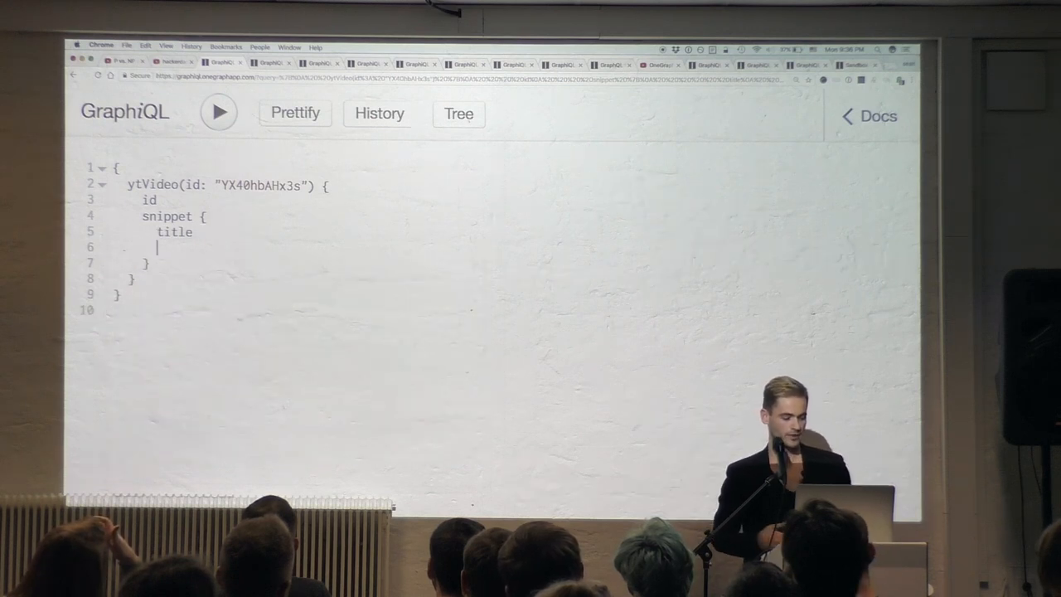
- Add channelId to the snippet and run the query
text(channelId)
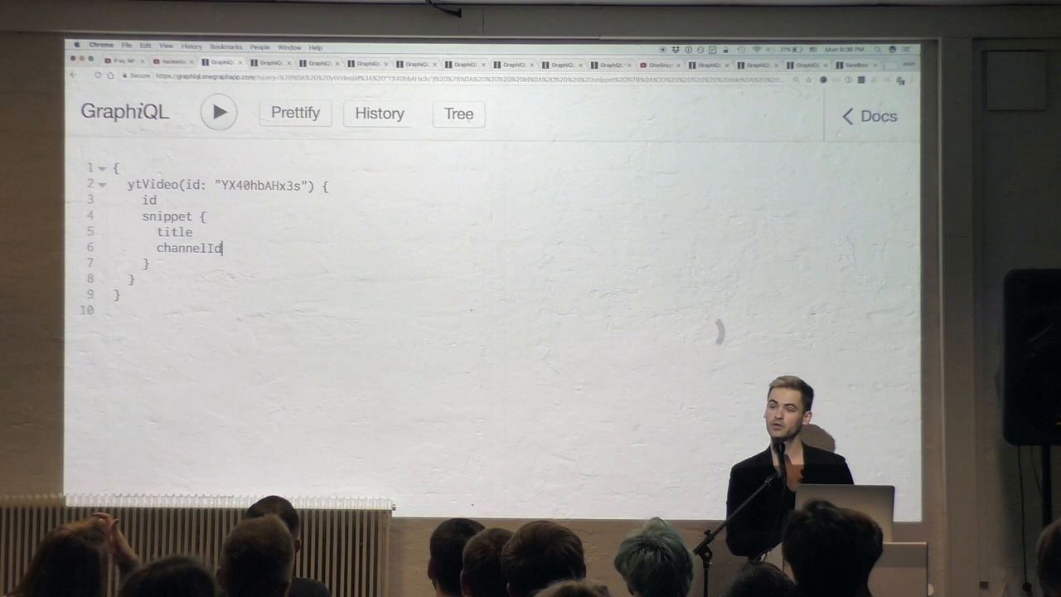
click(219, 113)
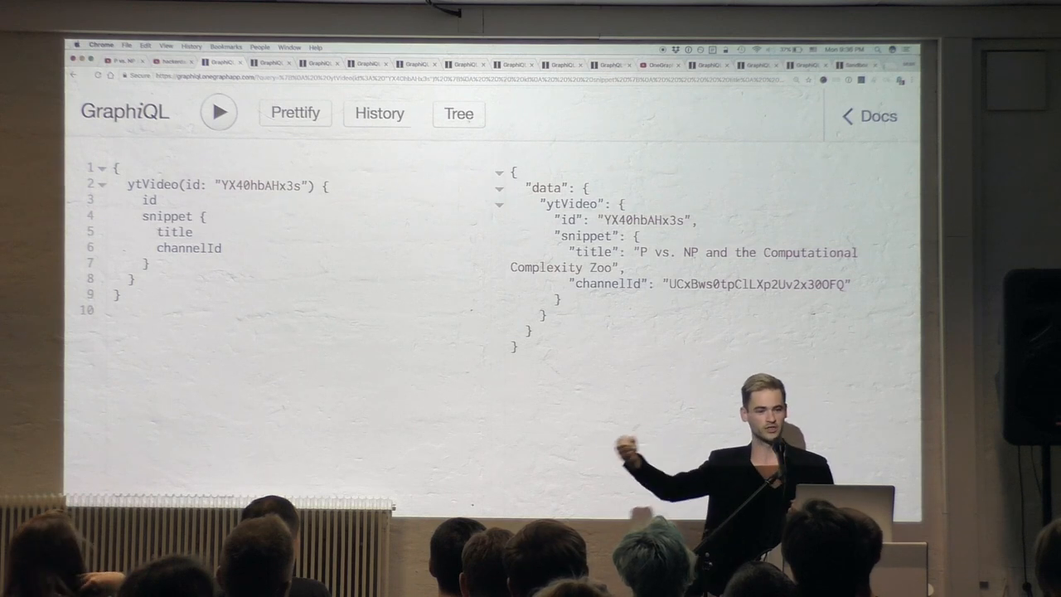
- Add uploadChannel snippet title, run again, then go to the YouTube channel page
text(uploadChannel {)
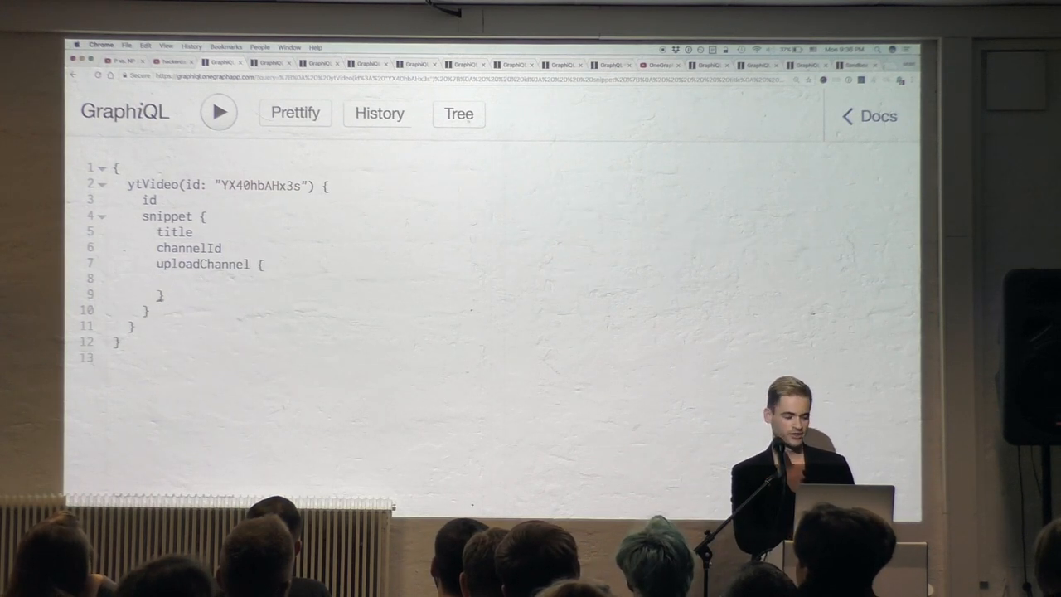
text(snippet {)
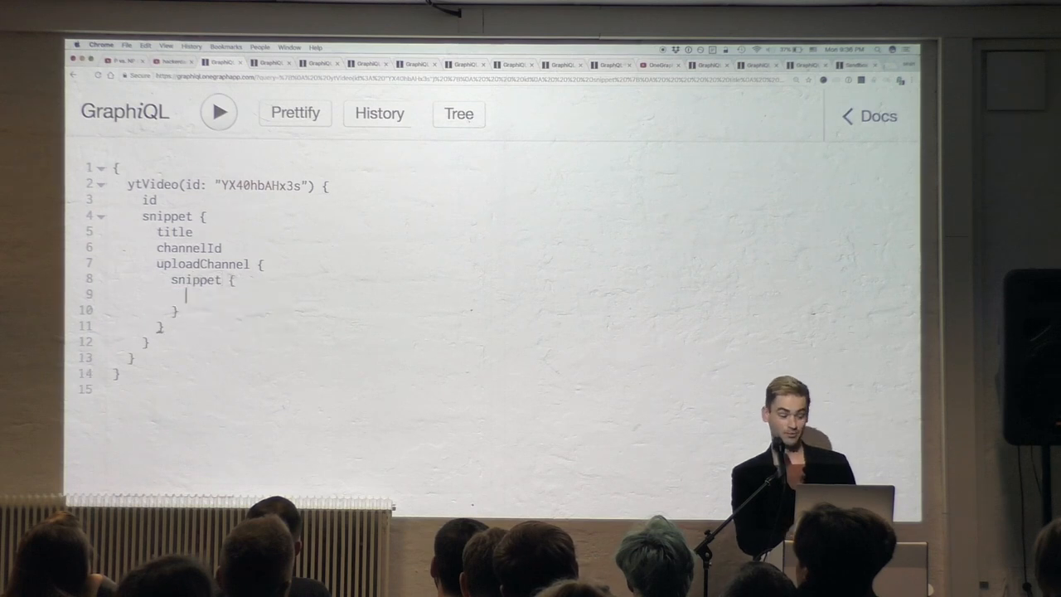
text(title)
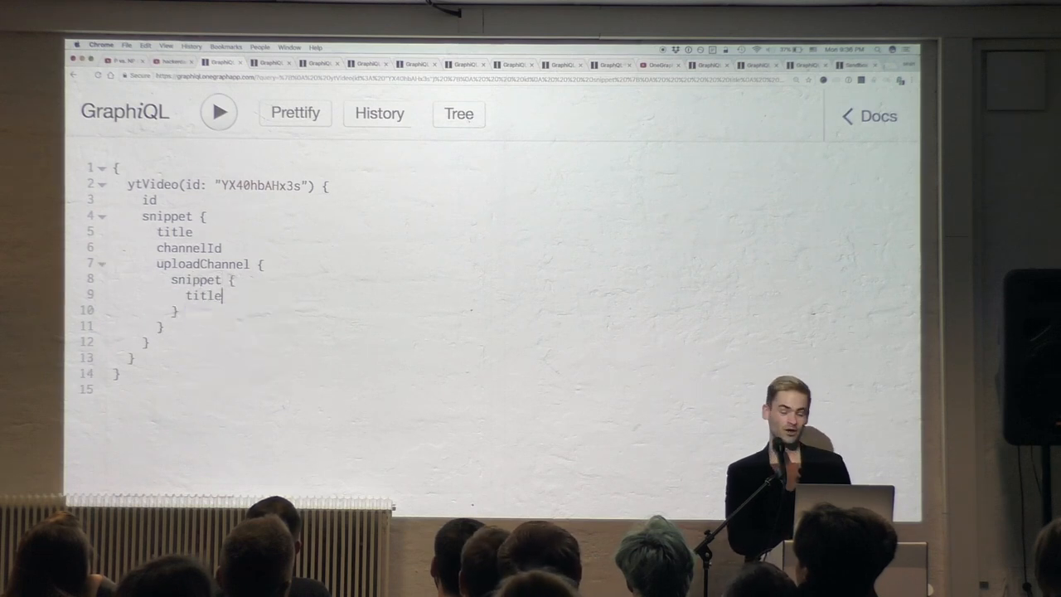
click(219, 113)
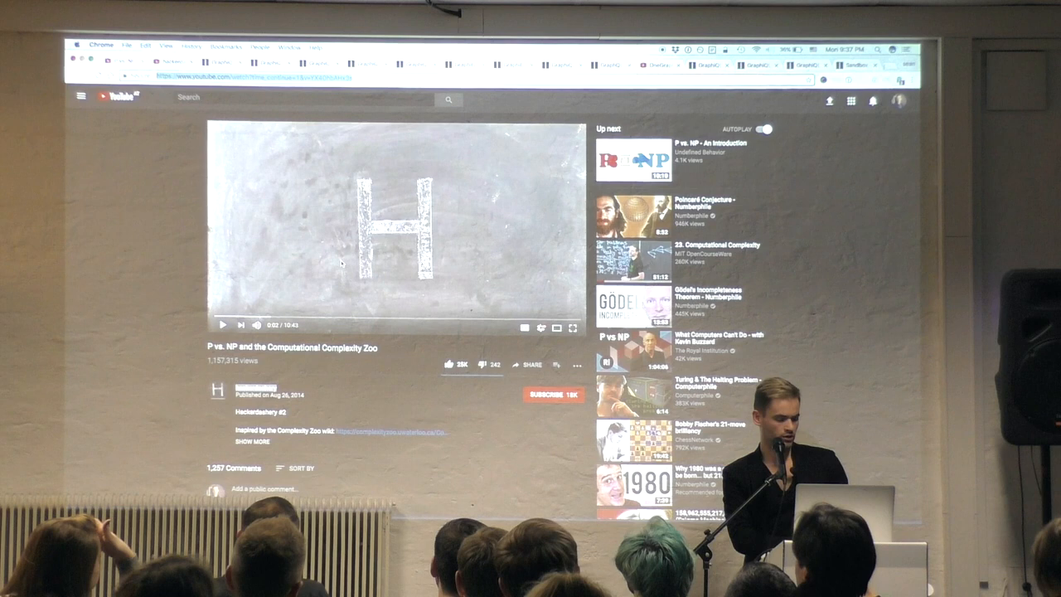
click(217, 389)
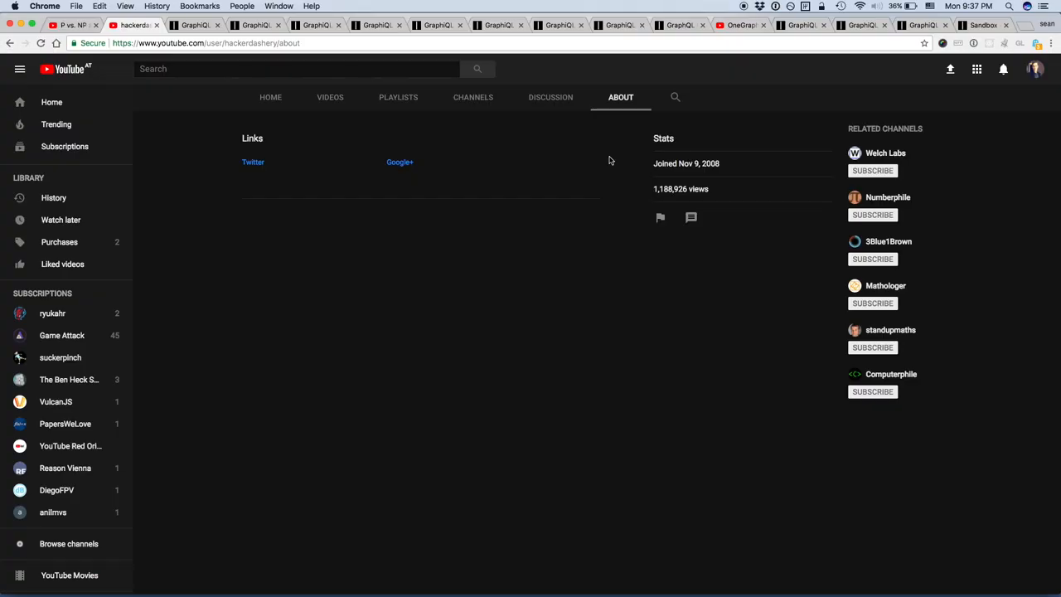
mouse_move(295, 122)
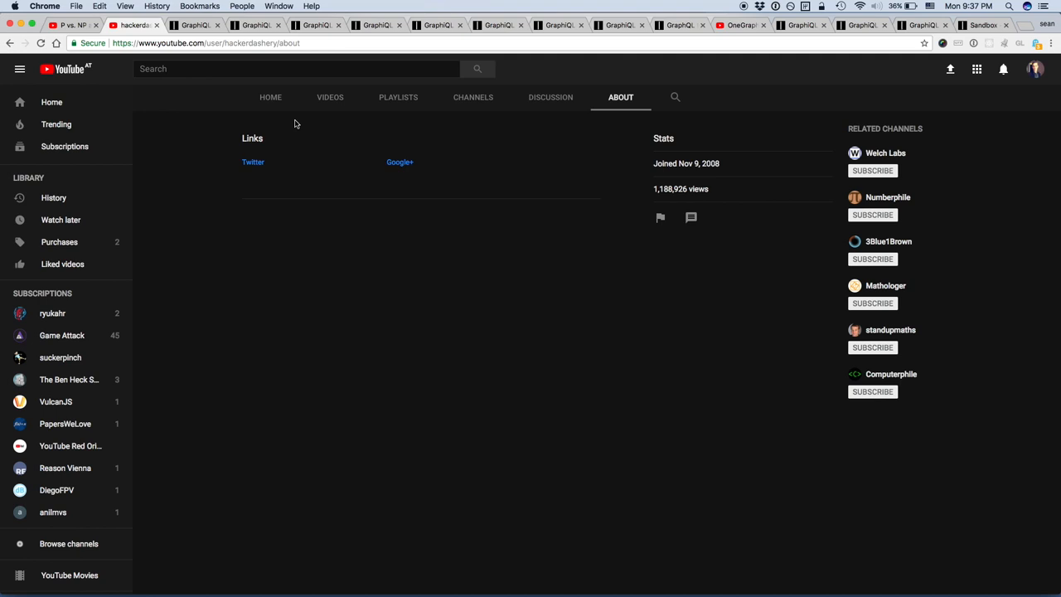
- Return from YouTube to the GraphiQL query
click(195, 25)
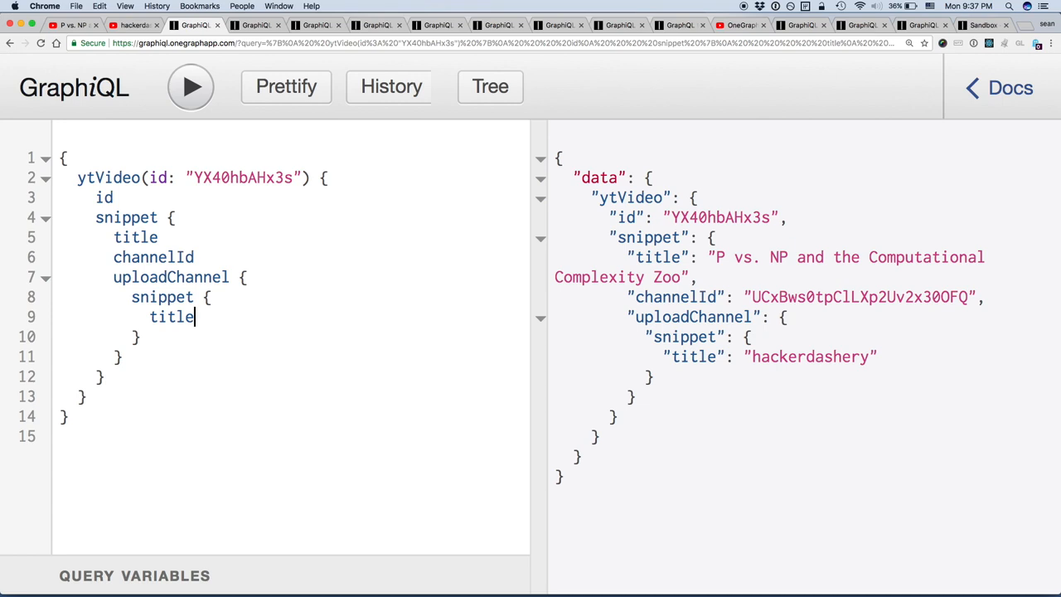
- Nest twitterLinks with twitter(limit: 5) tweets text inside uploadChannel
text(twitterLinks {)
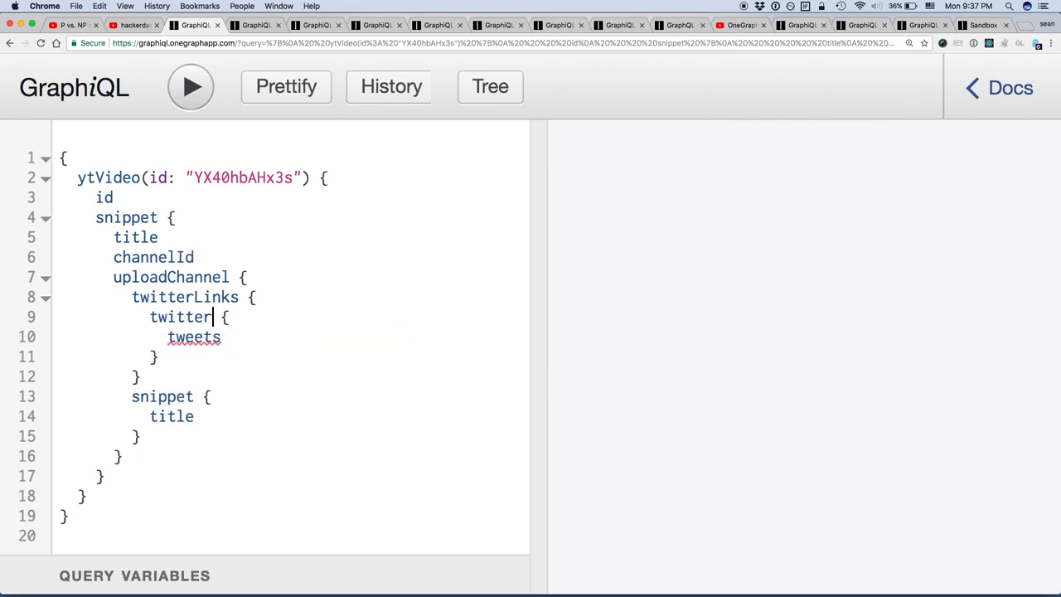
text((limit: 5))
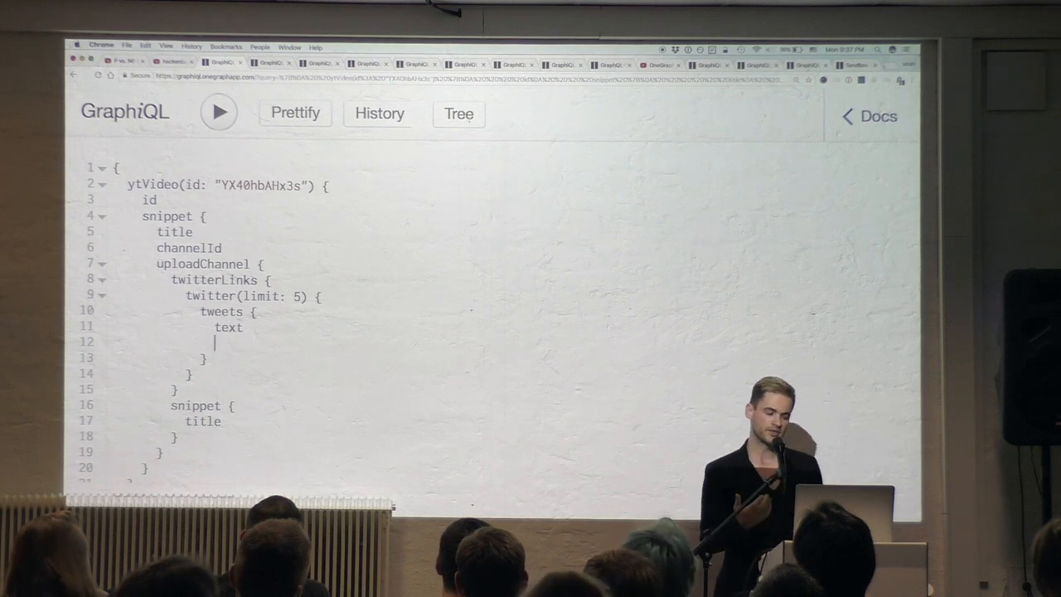
- Add entities user_mentions with screen_name and timeline(limit: 5) tweets video snippet title
text(entities {)
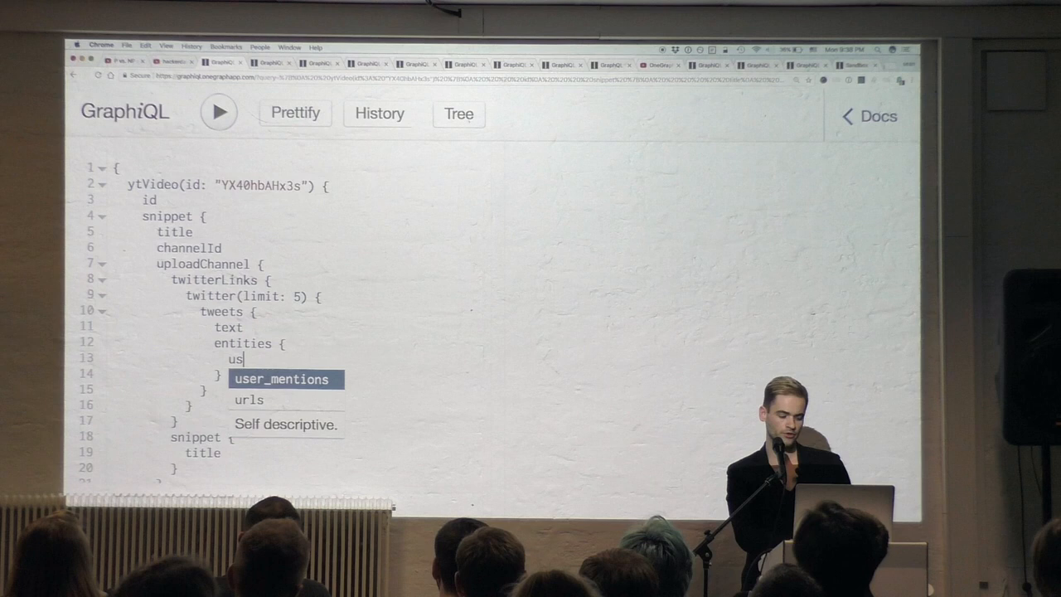
click(281, 378)
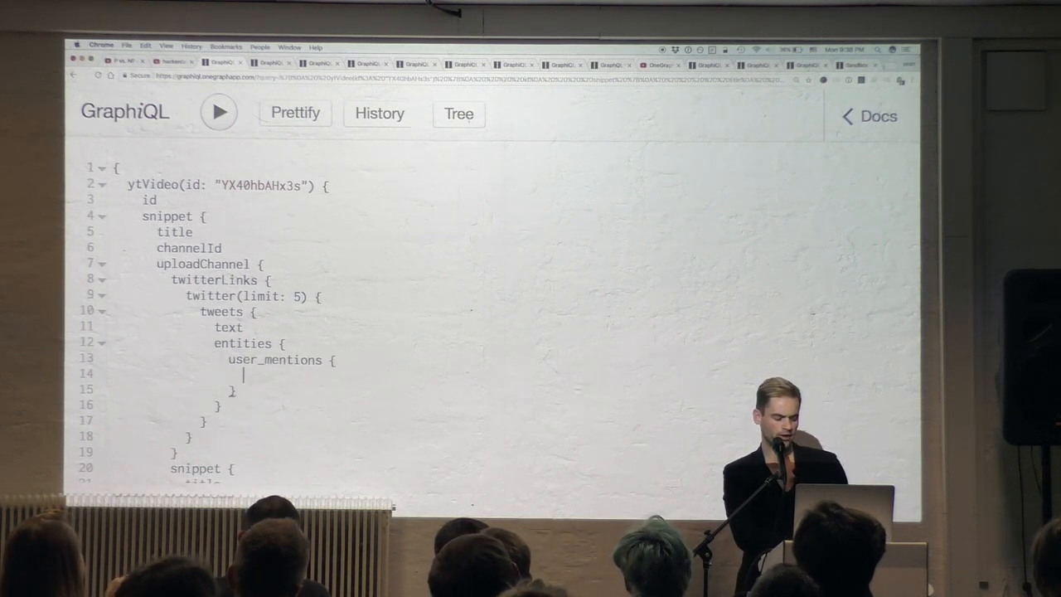
text(screen_name)
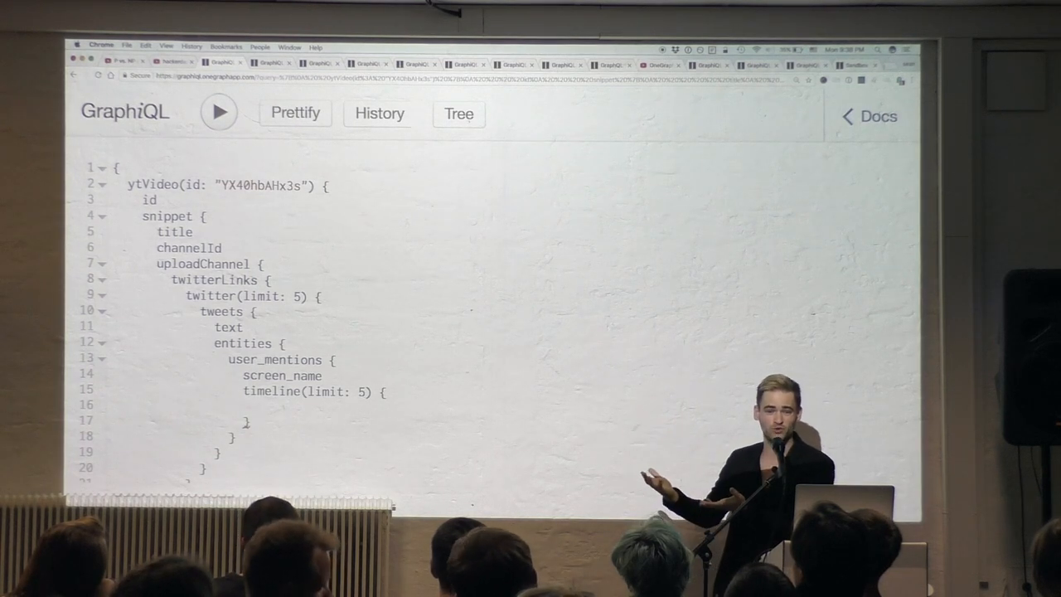
text(vi)
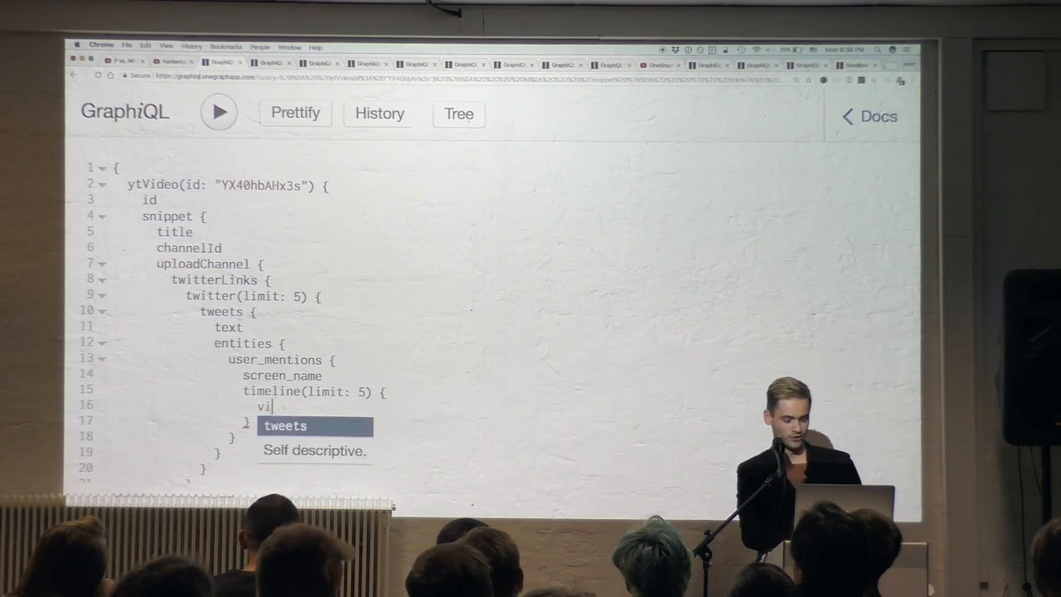
text(tweets {)
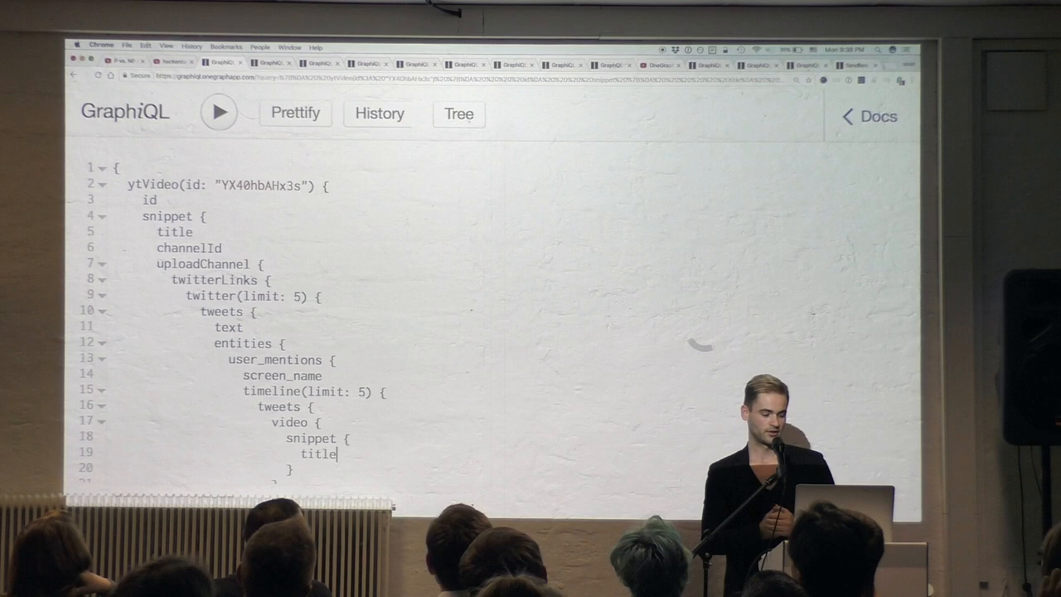
- Run the query and scroll through the mentioned users' timeline video titles
click(219, 113)
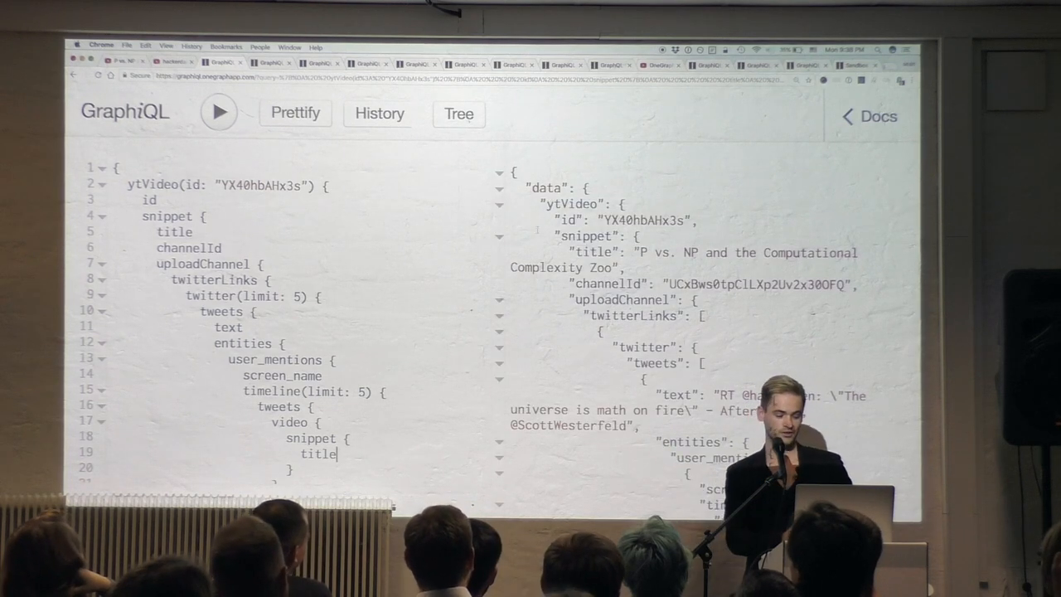
scroll(down, 3)
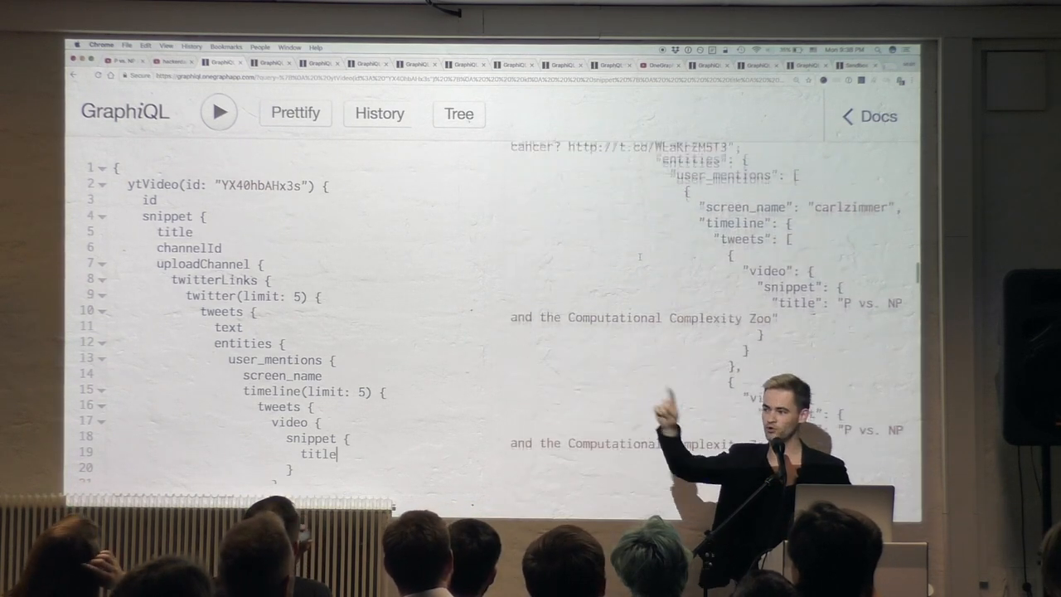
scroll(down, 3)
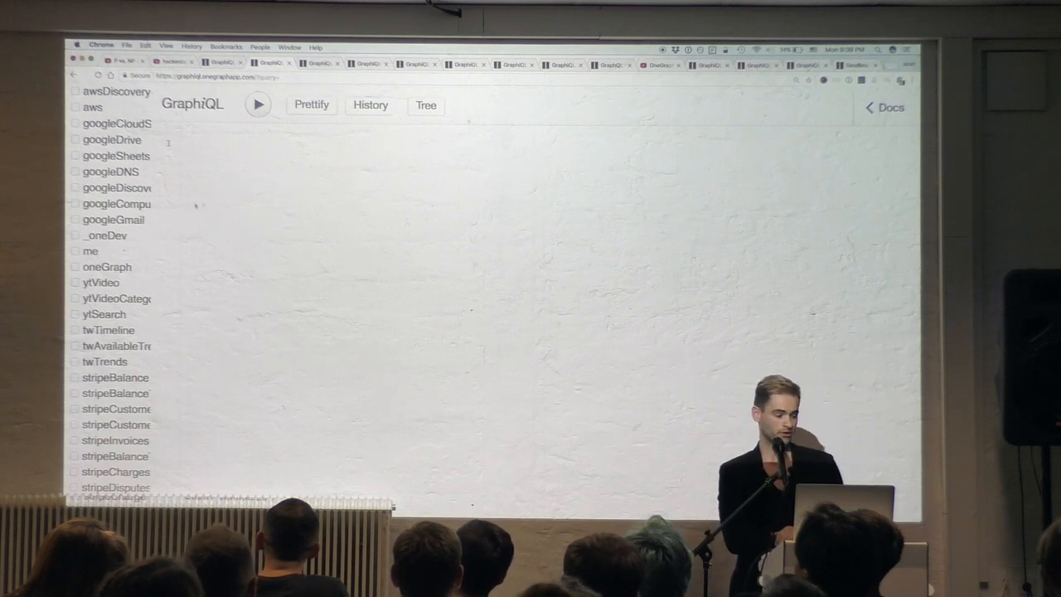
- Check googleGmail threads, expanded messages and payload headers name and value in the explorer, then run
click(74, 219)
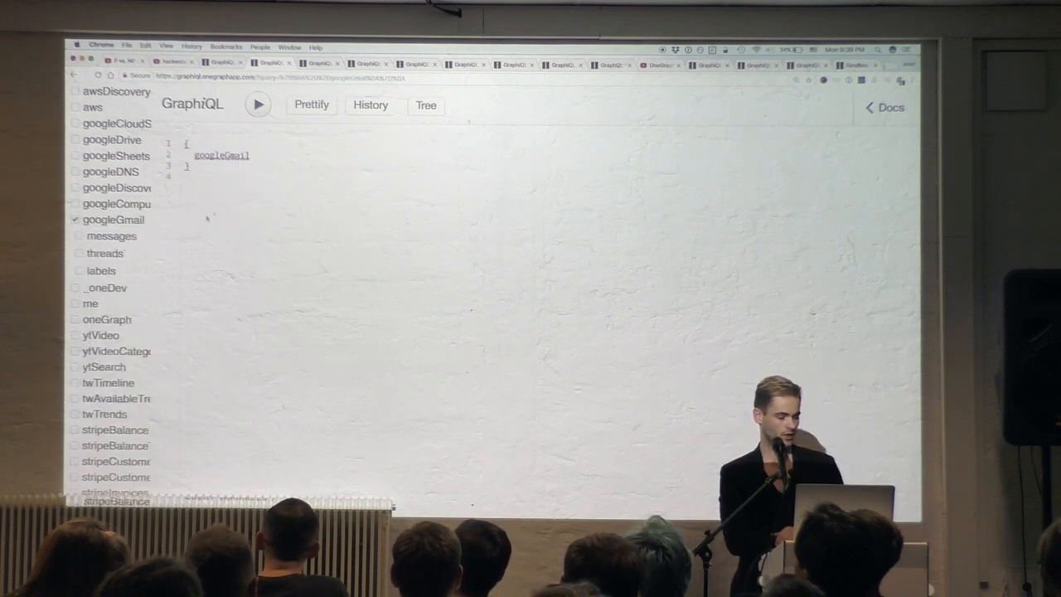
click(80, 252)
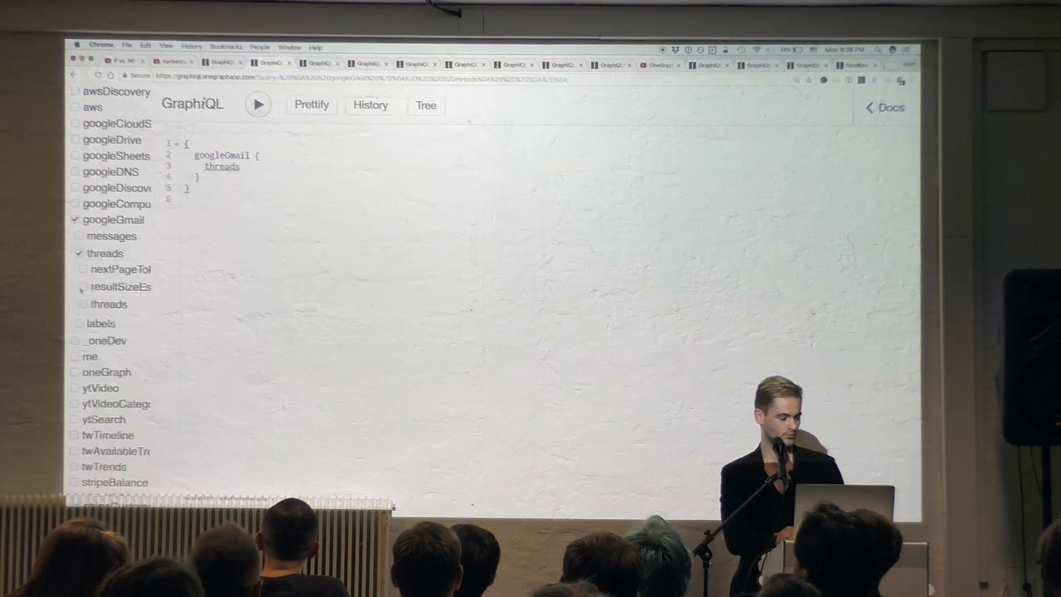
click(83, 305)
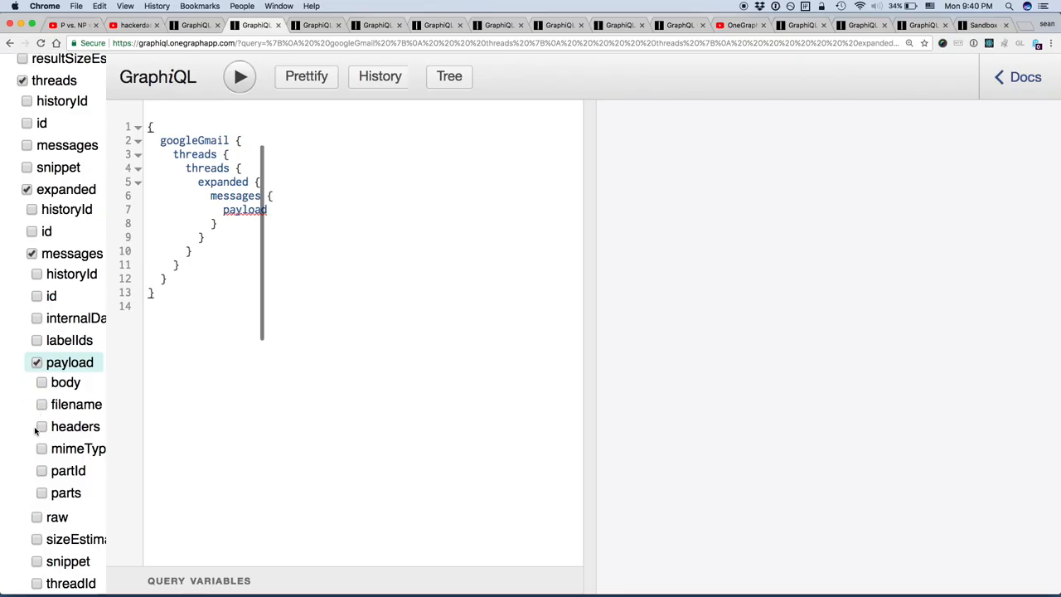
click(42, 426)
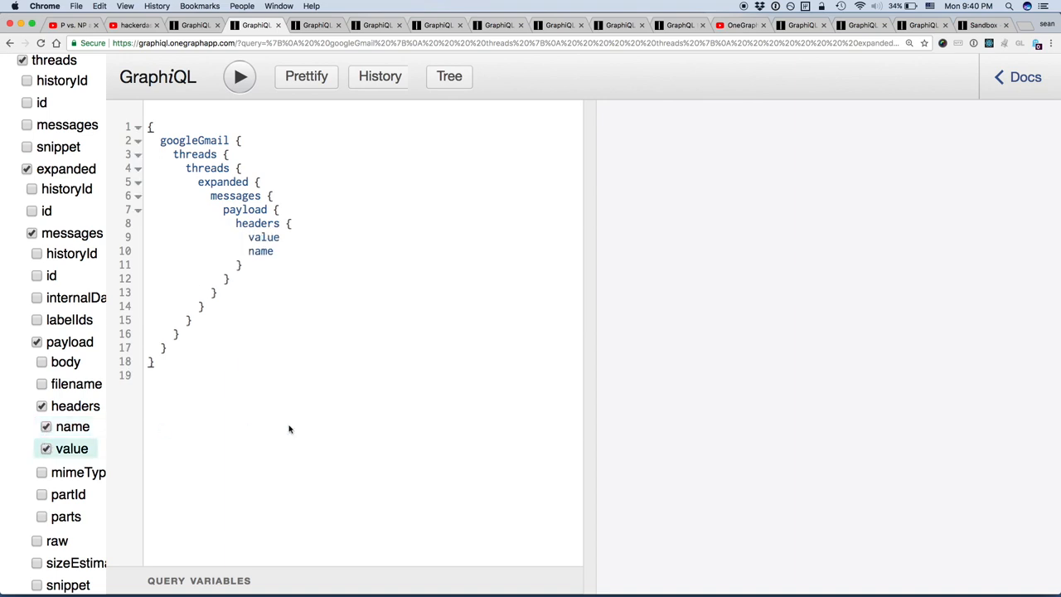
click(239, 76)
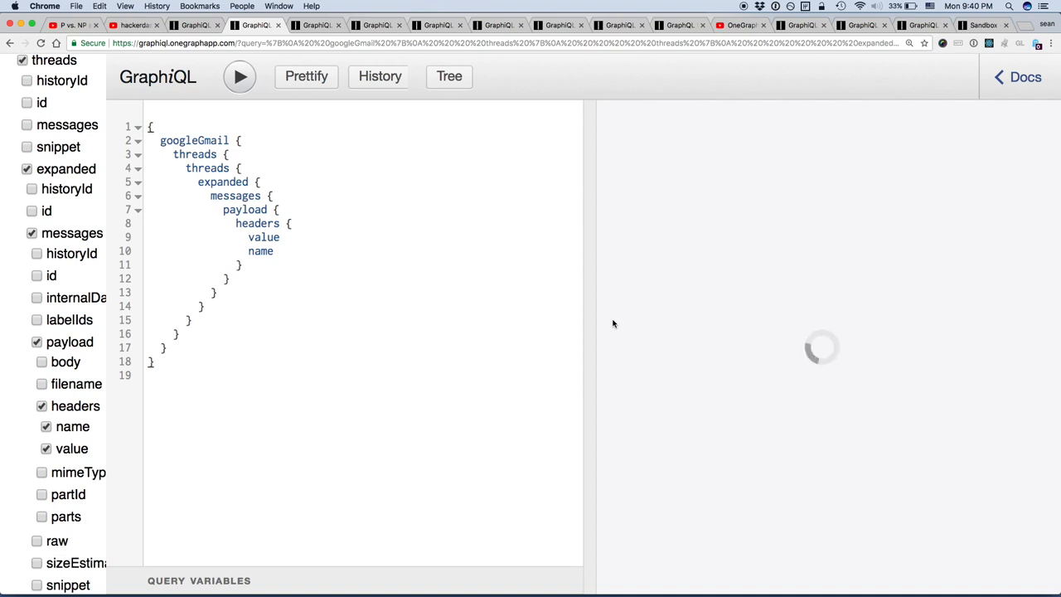
- Run the Gmail query and scroll the results listing headers Delivered-To, Received and ARC-Seal
click(239, 76)
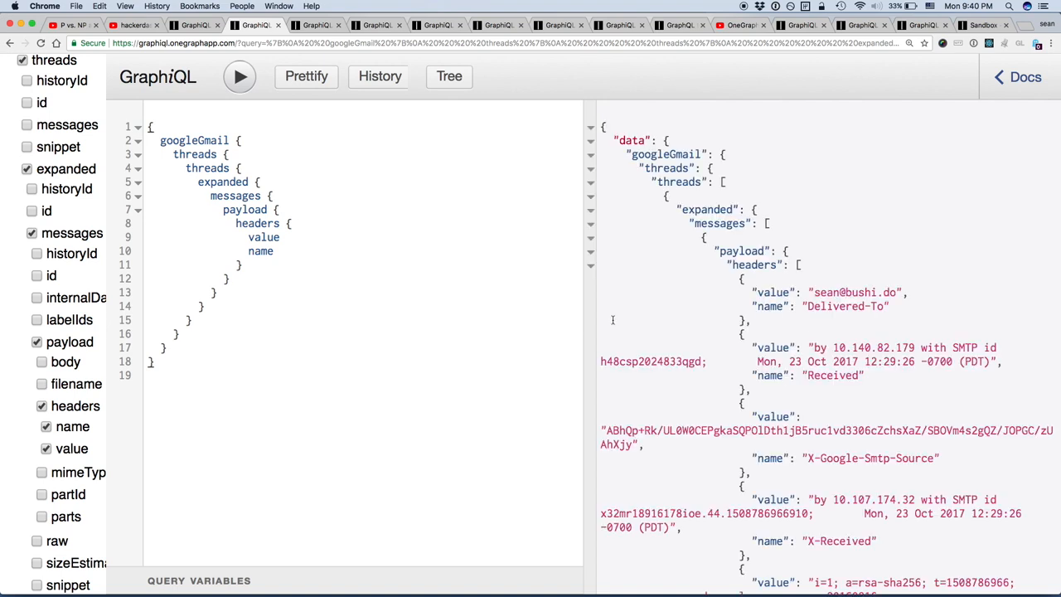
scroll(down, 3)
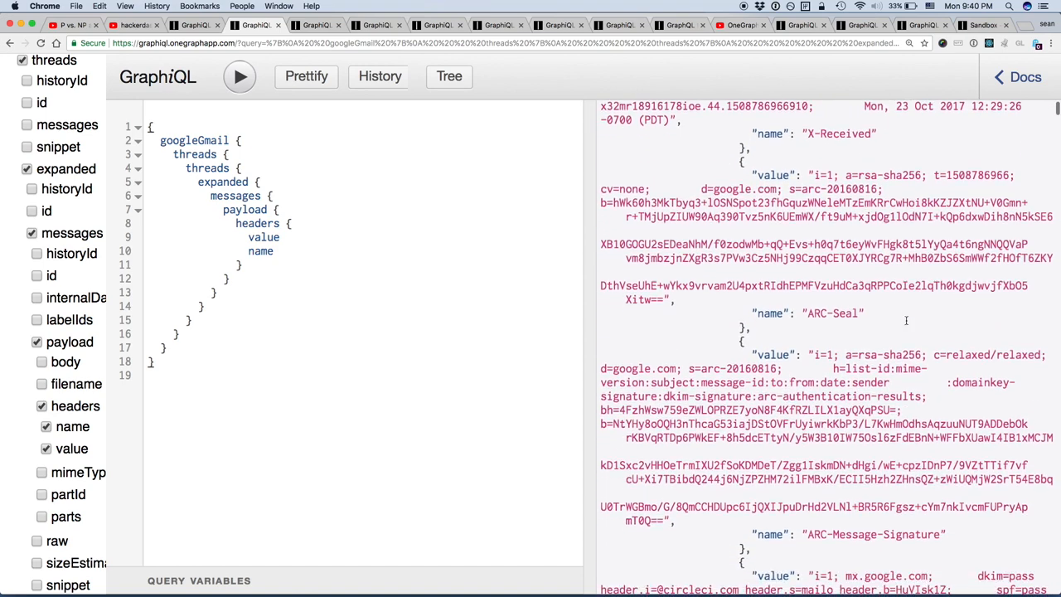
scroll(down, 3)
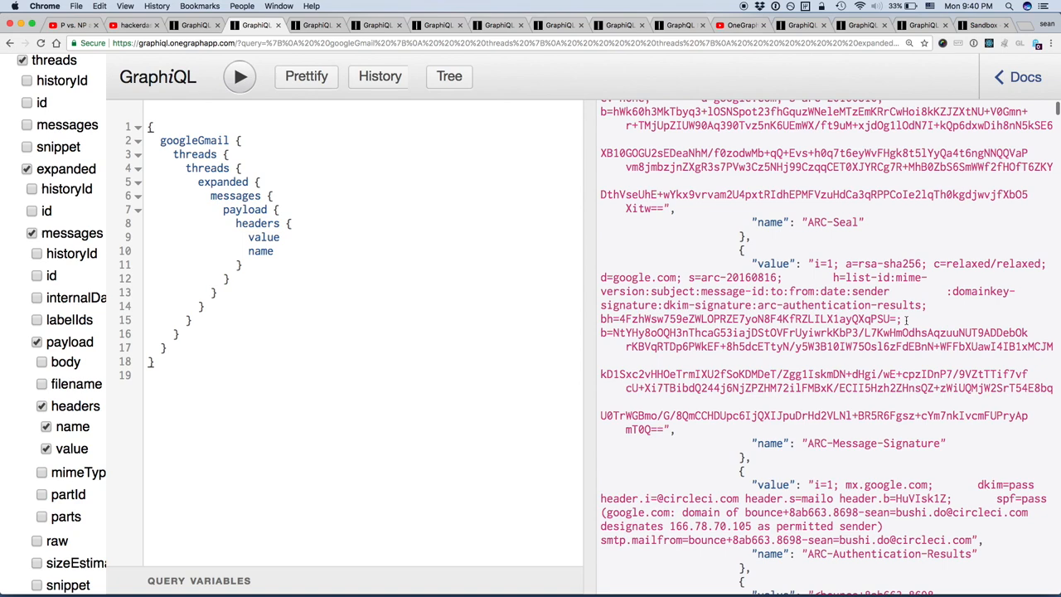
click(238, 77)
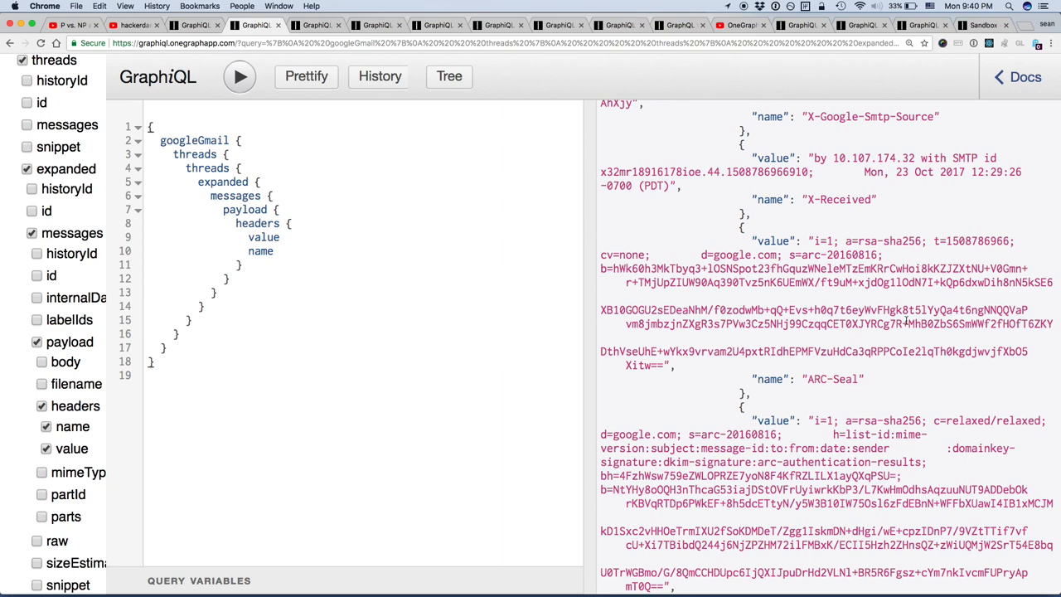
scroll(down, 3)
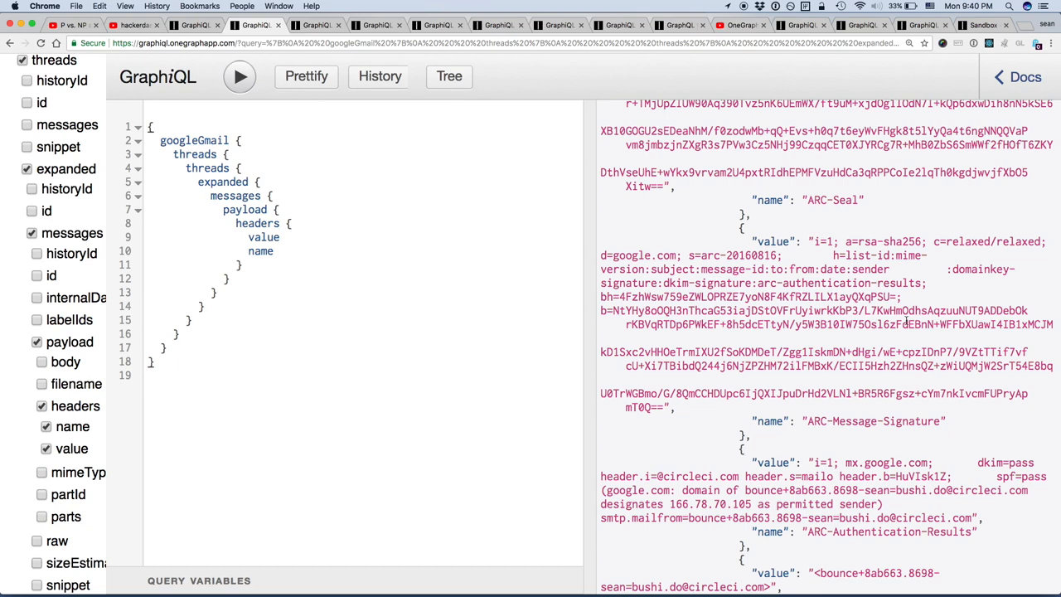
scroll(down, 3)
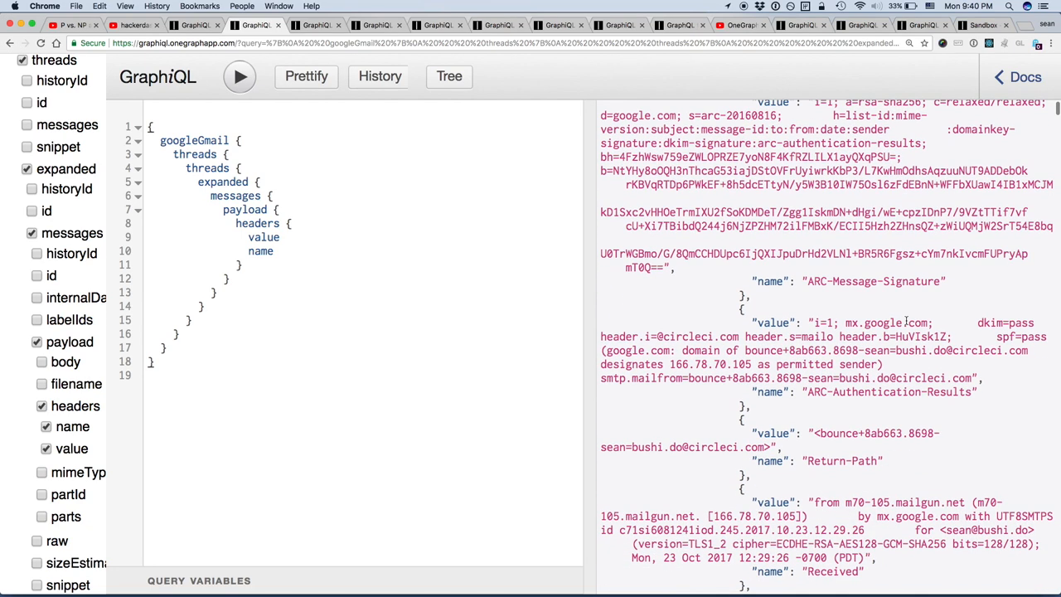